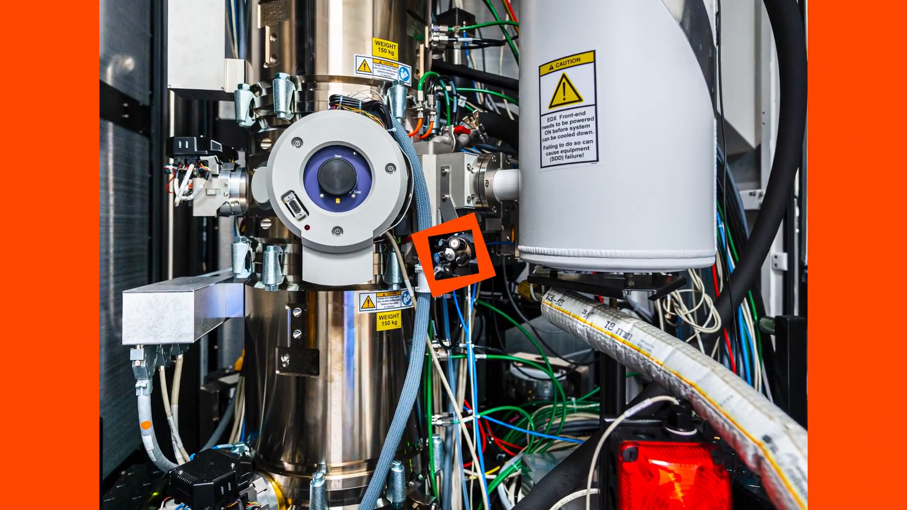
pyautogui.click(452, 248)
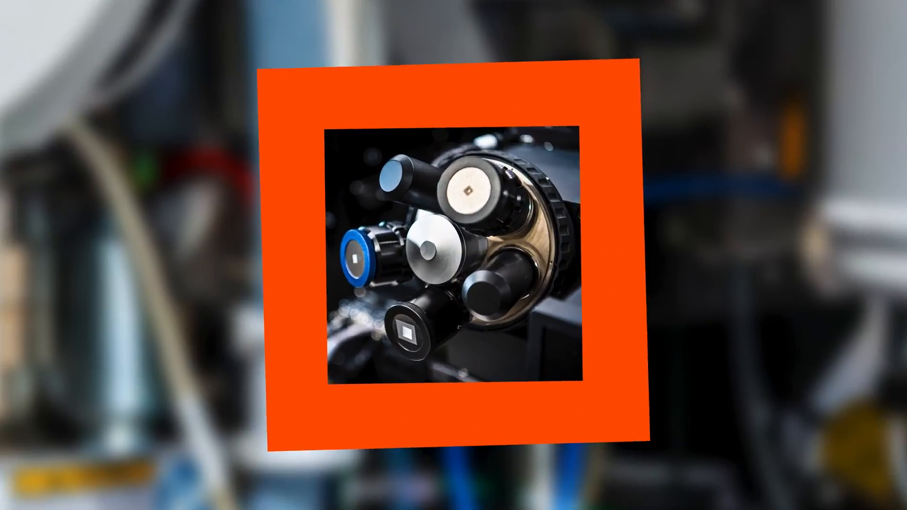